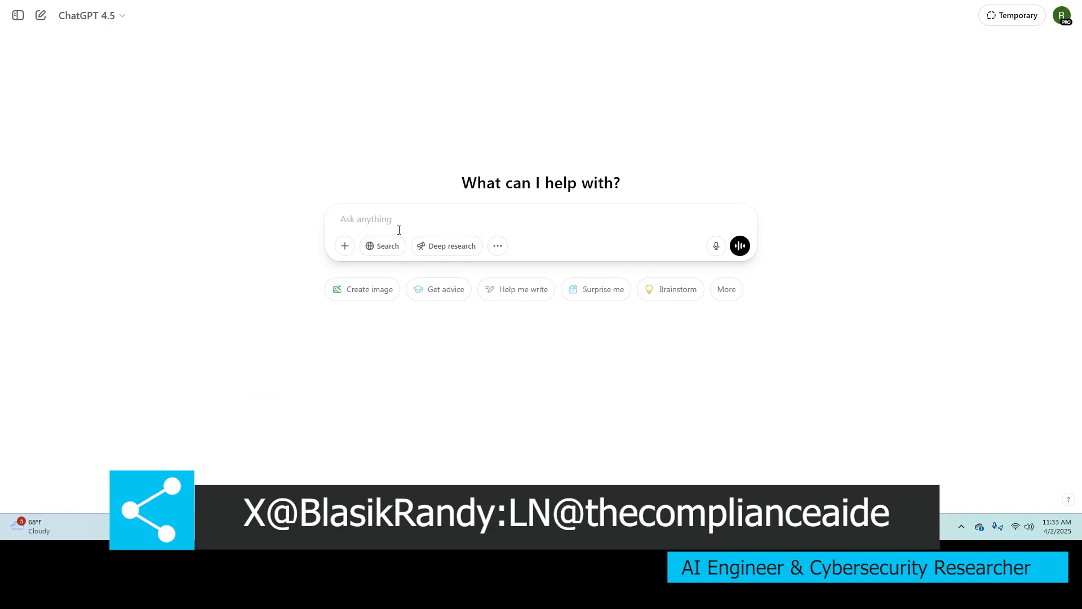
Step: Type a request for realistic-ish fake receipt JSON with restaurant, tax, address and meals
{"action": "type", "text": "Can you make the Json up for a receipt? mae sure its realistic-ish. Put restaurant, tax, etc. fake address, fake meals."}
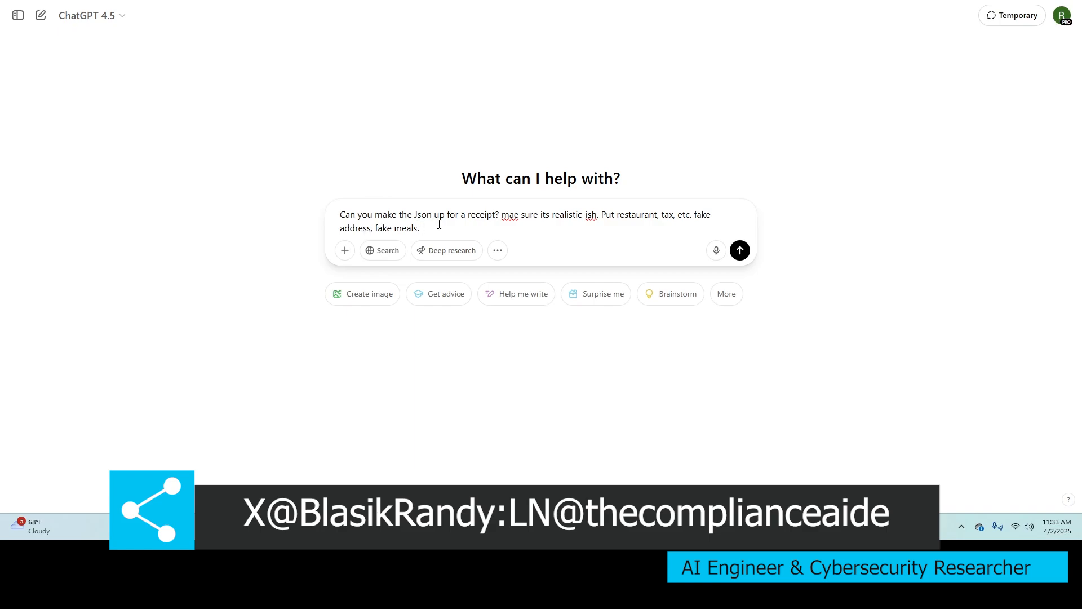
{"action": "mouse_move", "coordinate": [516, 234]}
{"action": "type", "text": "k"}
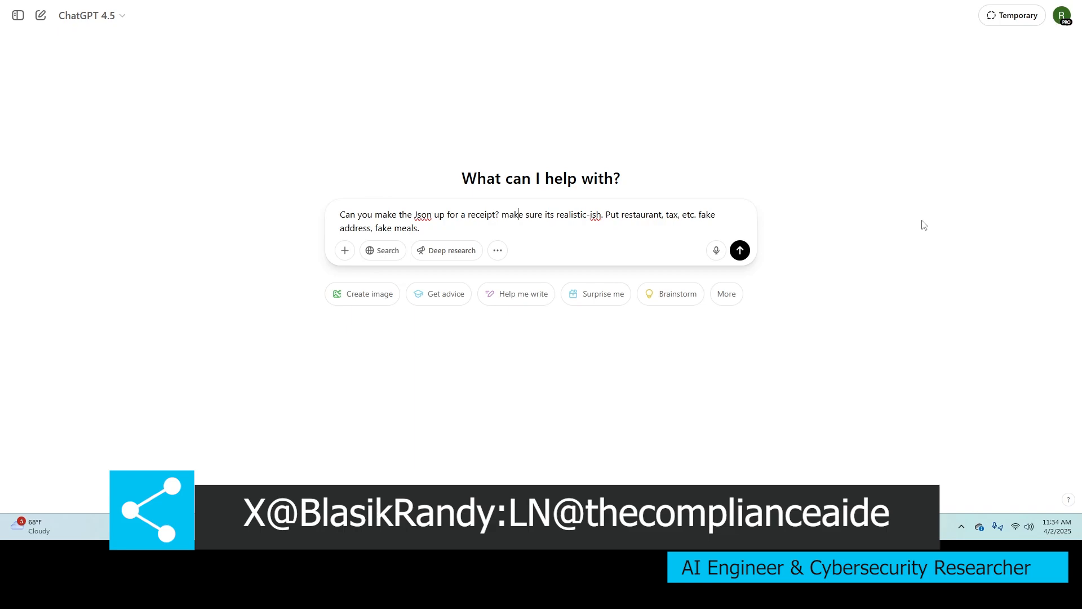
{"action": "mouse_move", "coordinate": [812, 230]}
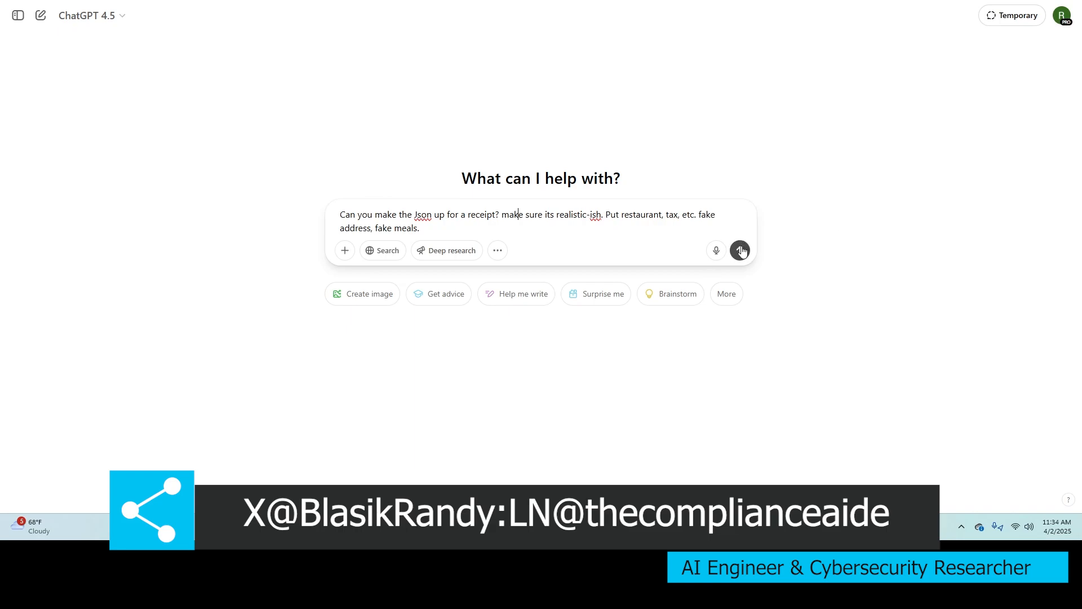
Step: Send the request, scroll the returned receipt JSON, and reopen the Fake Receipt Json document
{"action": "left_click", "coordinate": [740, 249]}
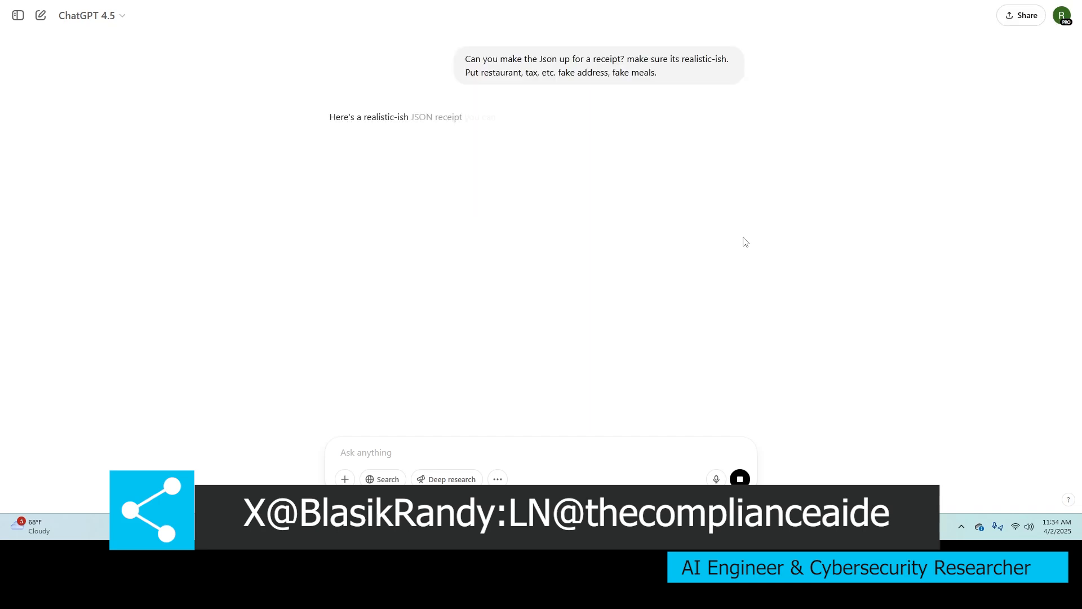
{"action": "mouse_move", "coordinate": [729, 233]}
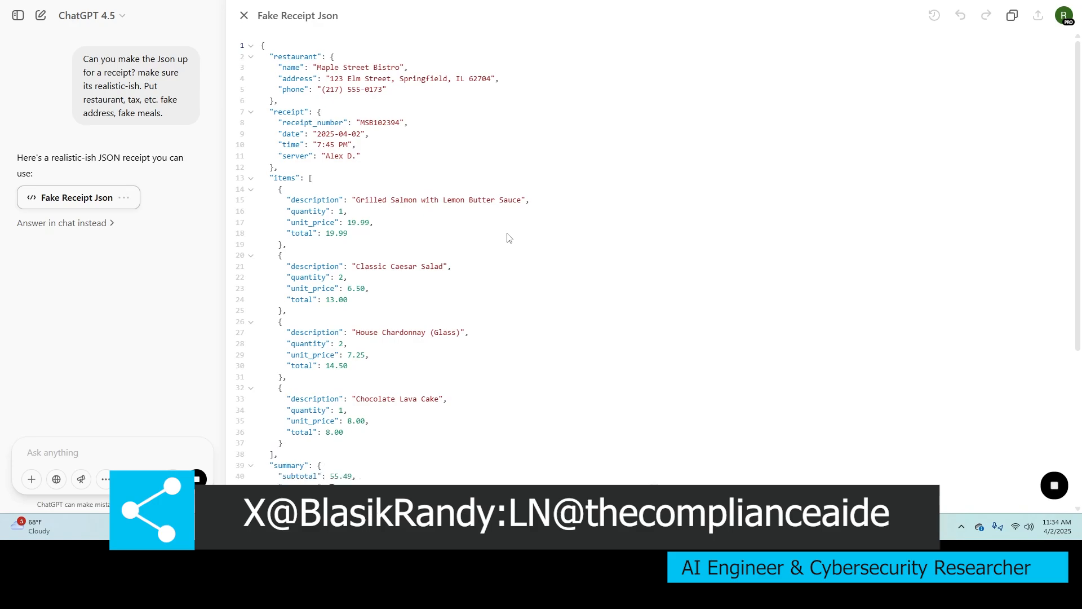
{"action": "scroll", "scroll_direction": "down", "scroll_amount": 3}
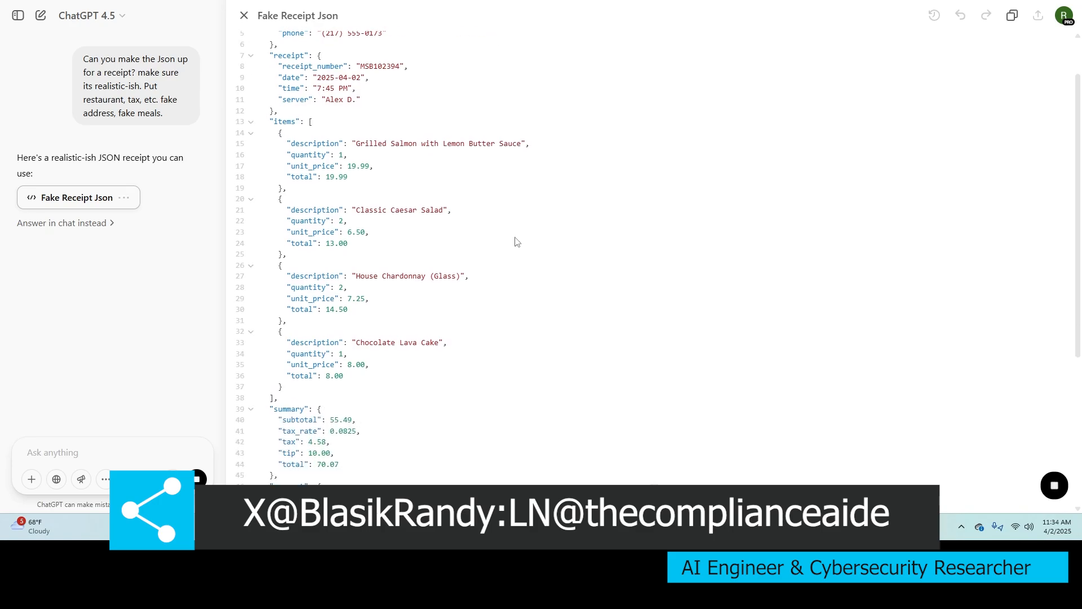
{"action": "scroll", "scroll_direction": "down", "scroll_amount": 3}
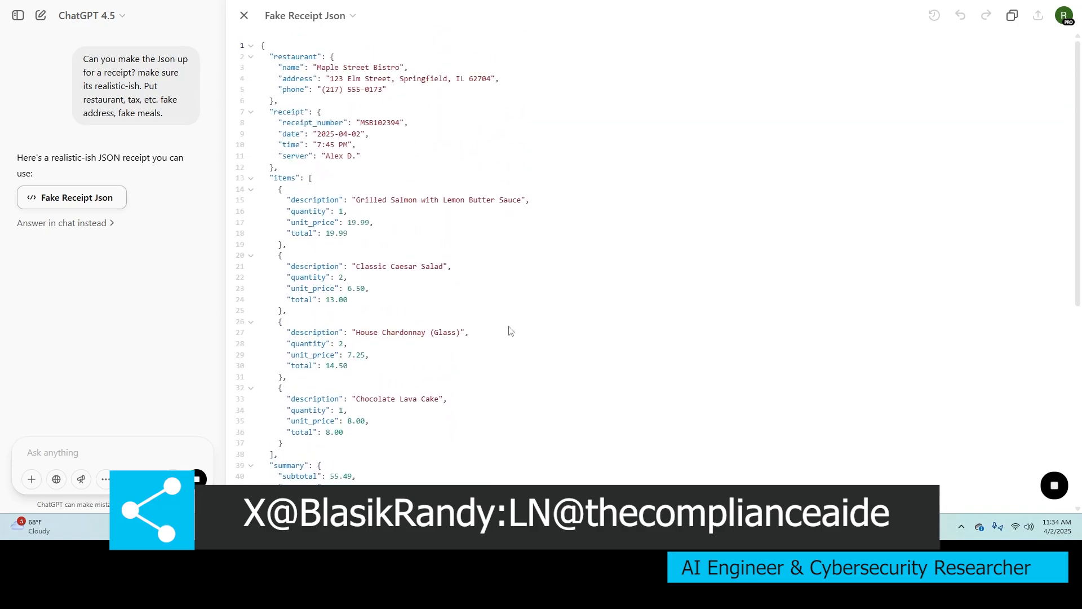
{"action": "mouse_move", "coordinate": [2, 271]}
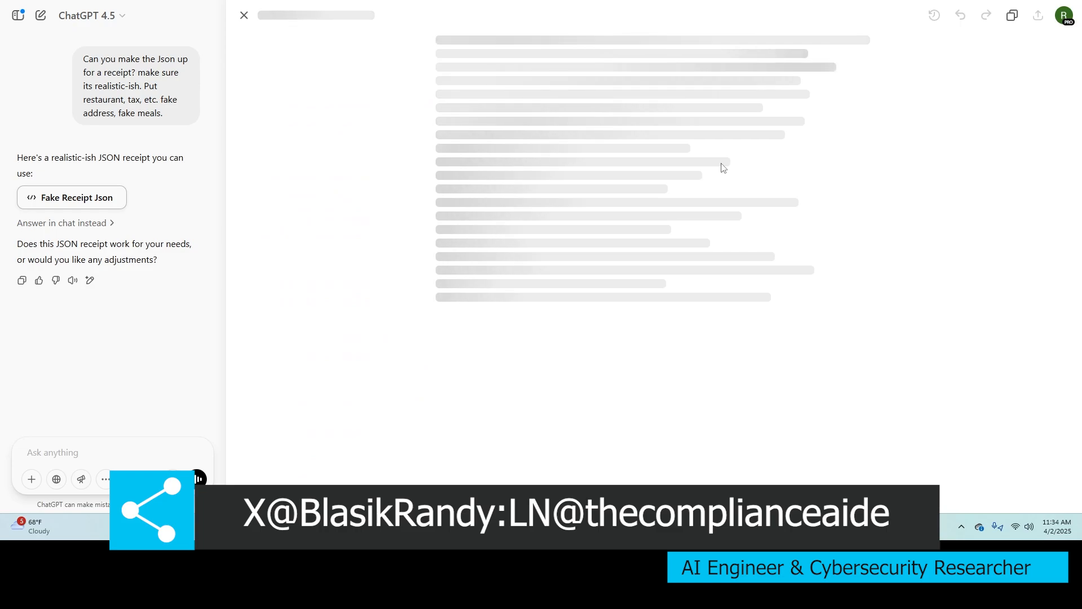
{"action": "left_click", "coordinate": [72, 197]}
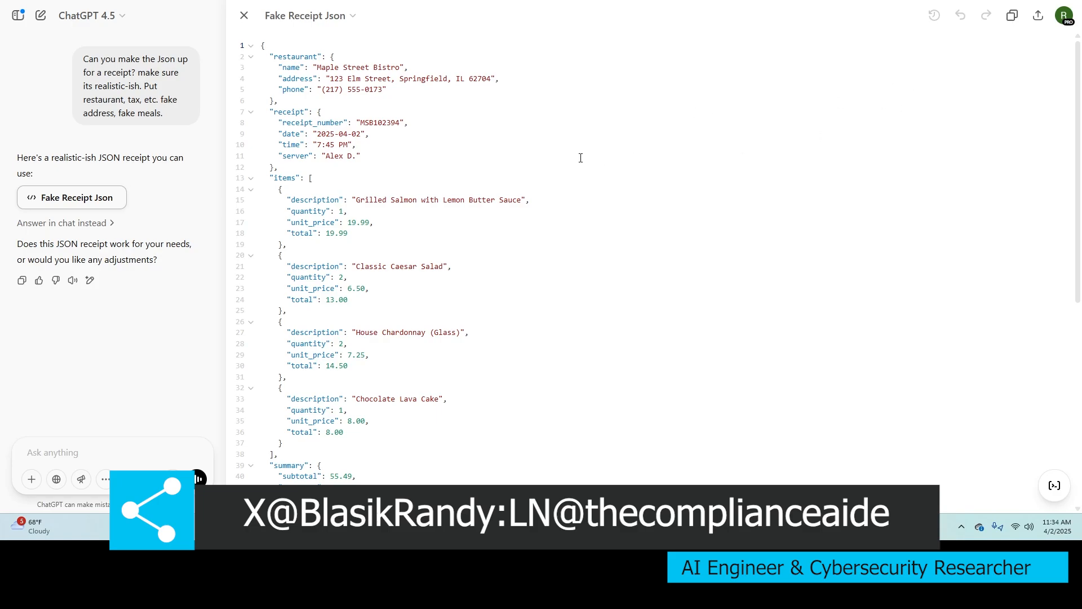
{"action": "mouse_move", "coordinate": [342, 67]}
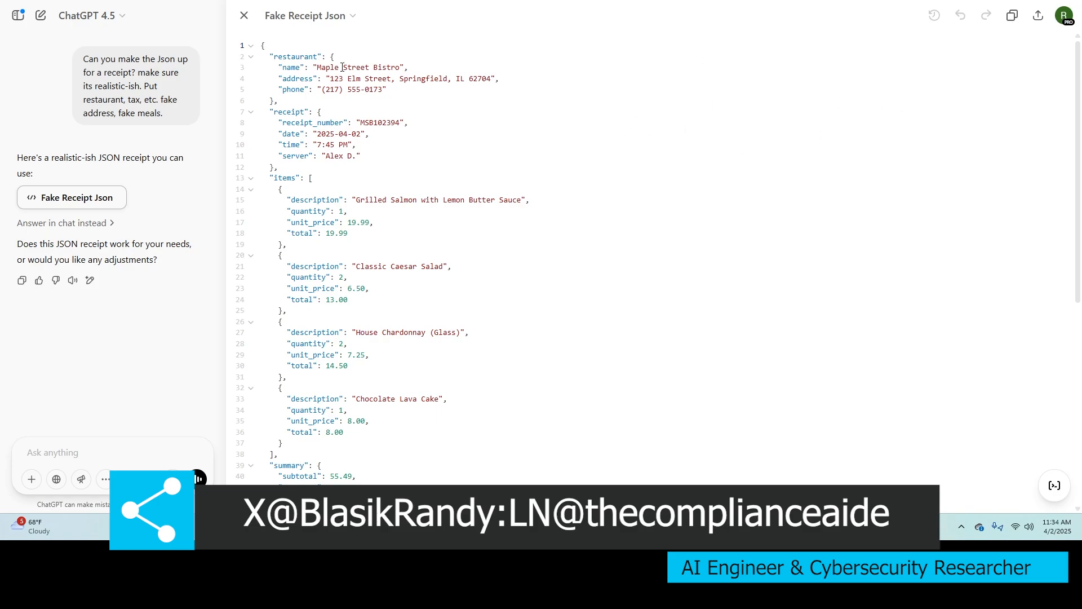
Step: Switch the conversation model from GPT-4.5 to GPT-4o and confirm the selection
{"action": "left_click", "coordinate": [90, 15]}
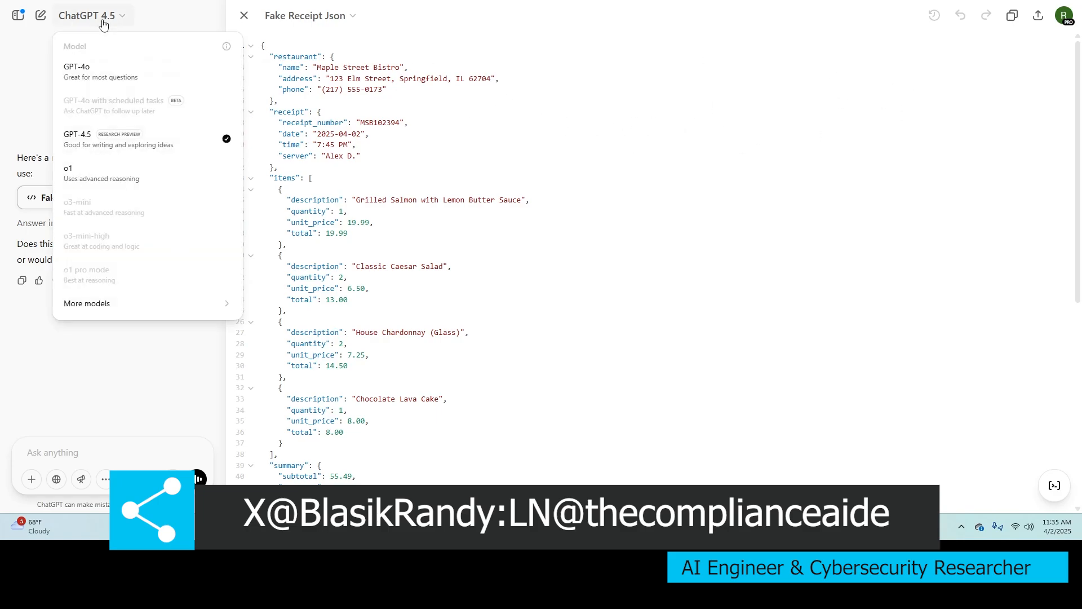
{"action": "left_click", "coordinate": [77, 71]}
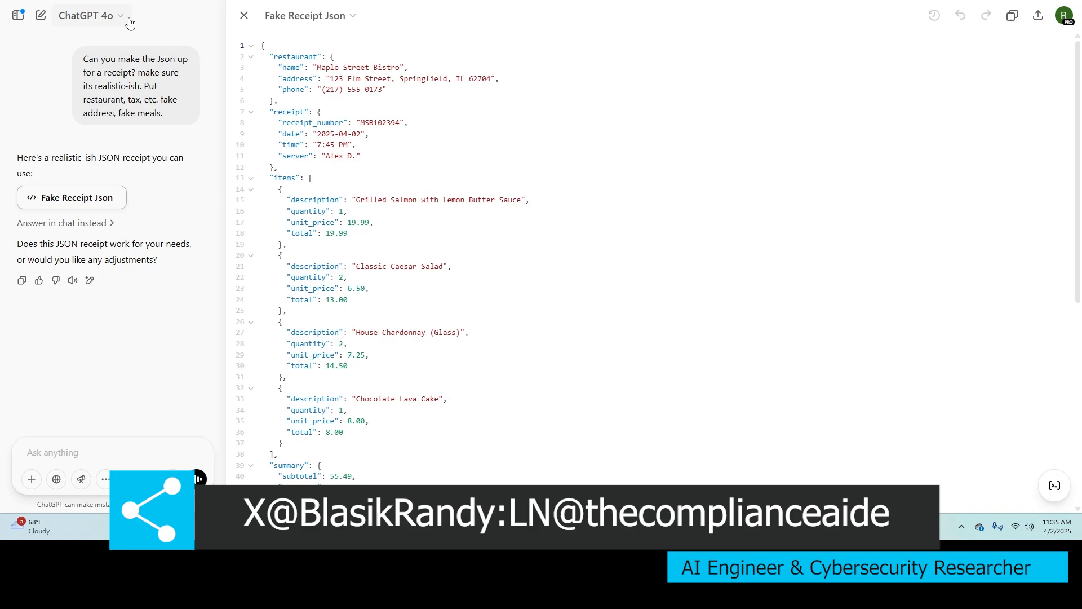
{"action": "mouse_move", "coordinate": [112, 22]}
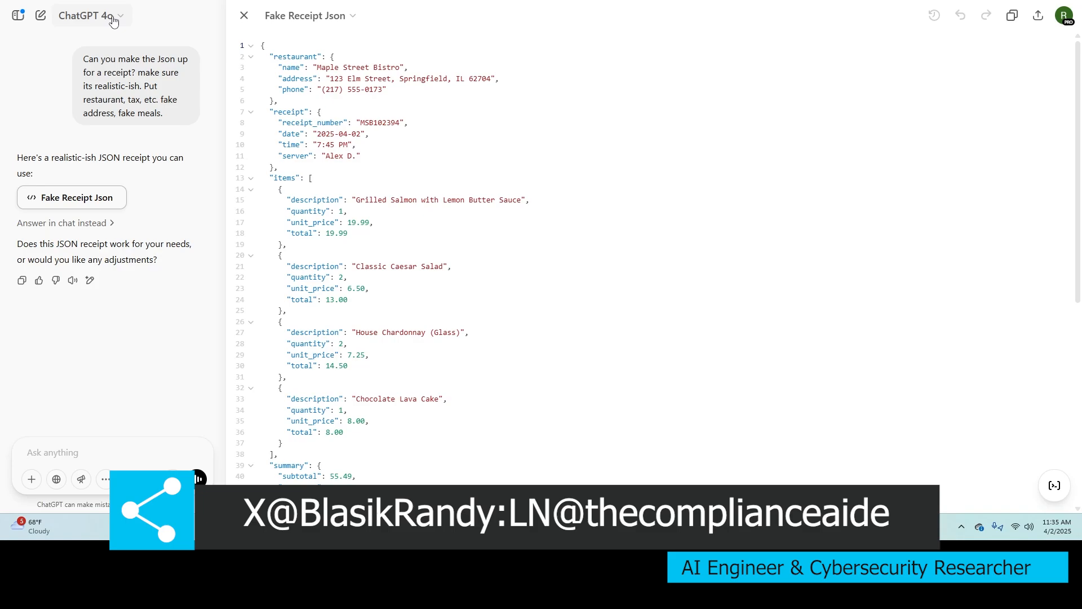
{"action": "left_click", "coordinate": [88, 15]}
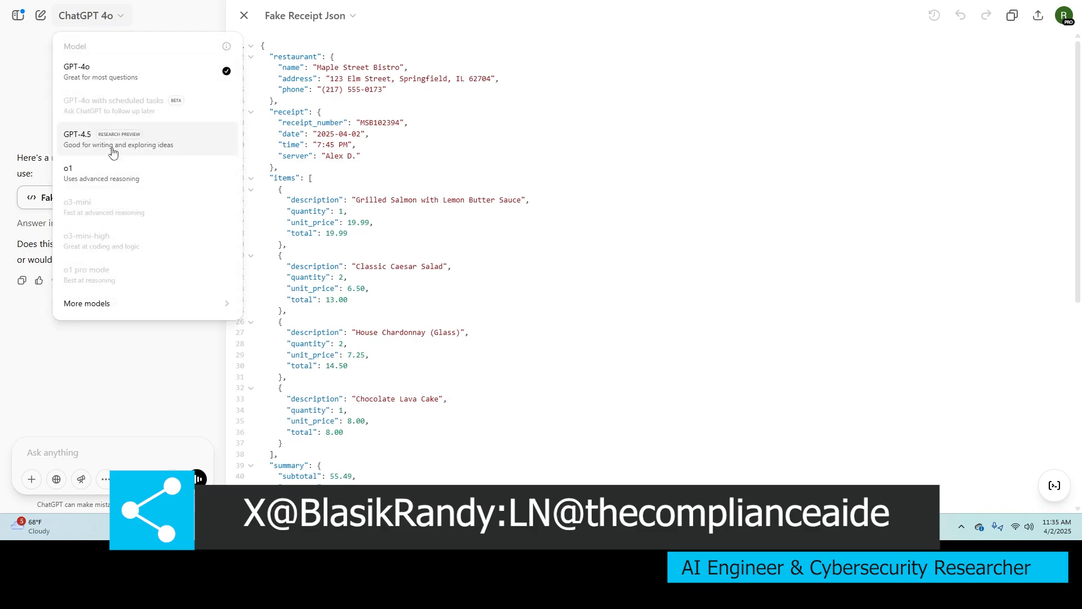
{"action": "mouse_move", "coordinate": [81, 85]}
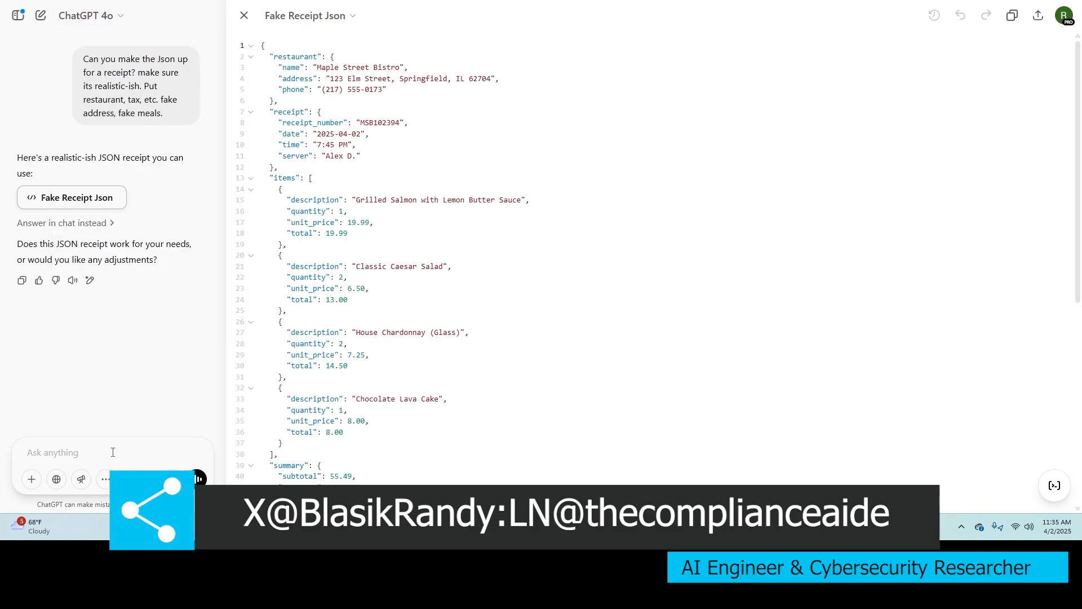
Step: Request a realistic image of the receipt, crinkled and lying on a countertop
{"action": "type", "text": "Please create"}
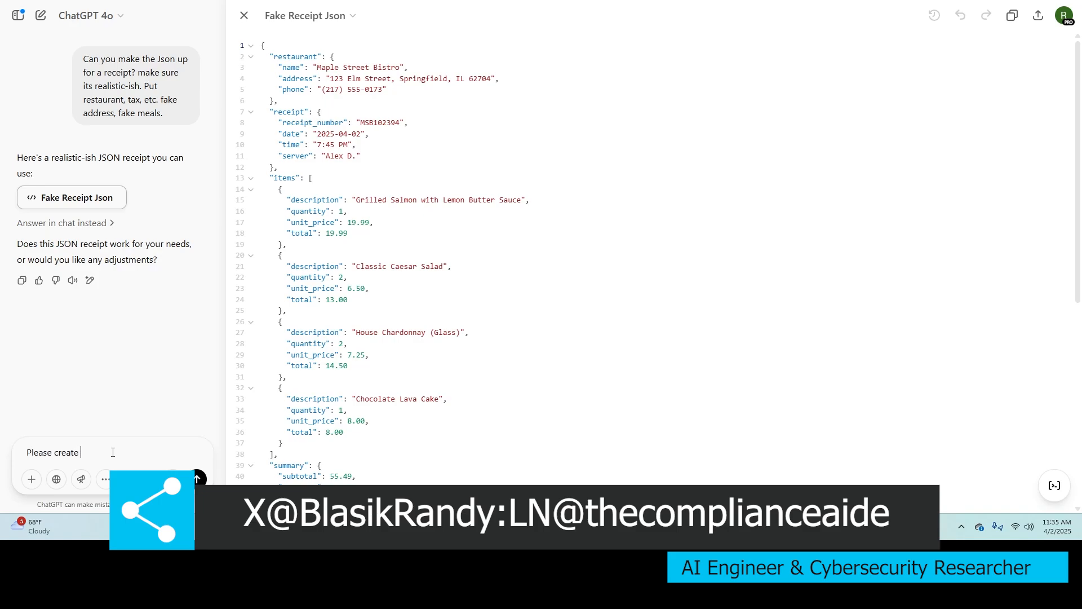
{"action": "type", "text": "a really reslitic image of this recepit. Make"}
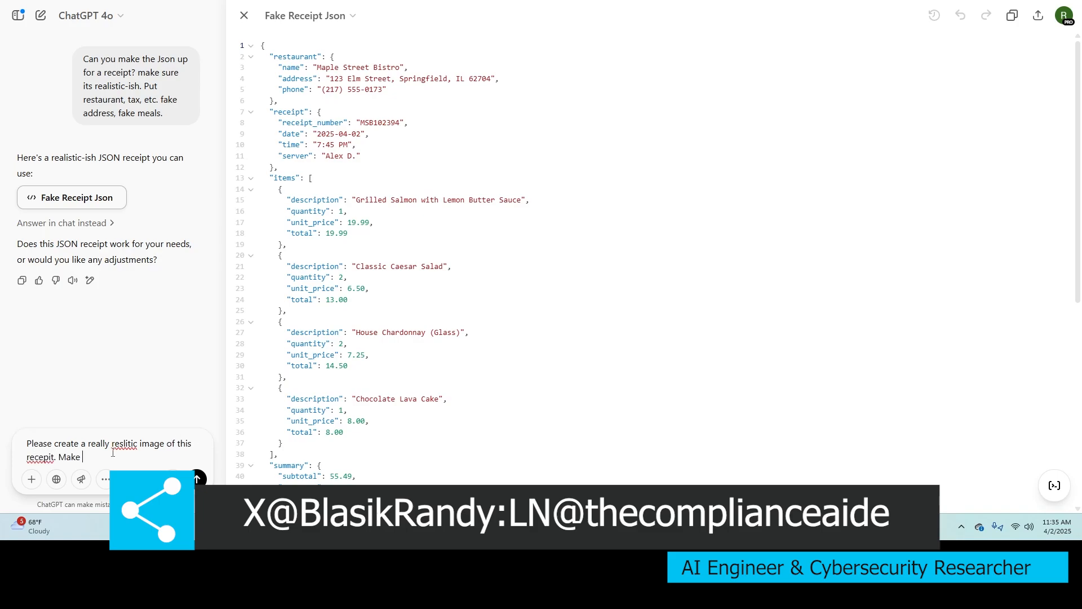
{"action": "type", "text": "sure it has"}
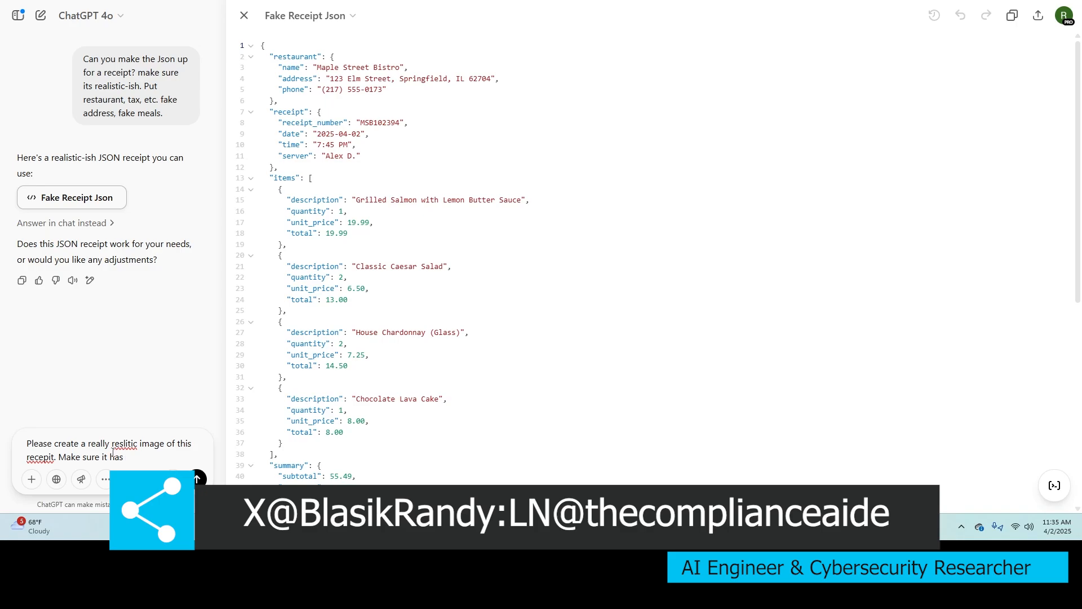
{"action": "type", "text": "crinkles"}
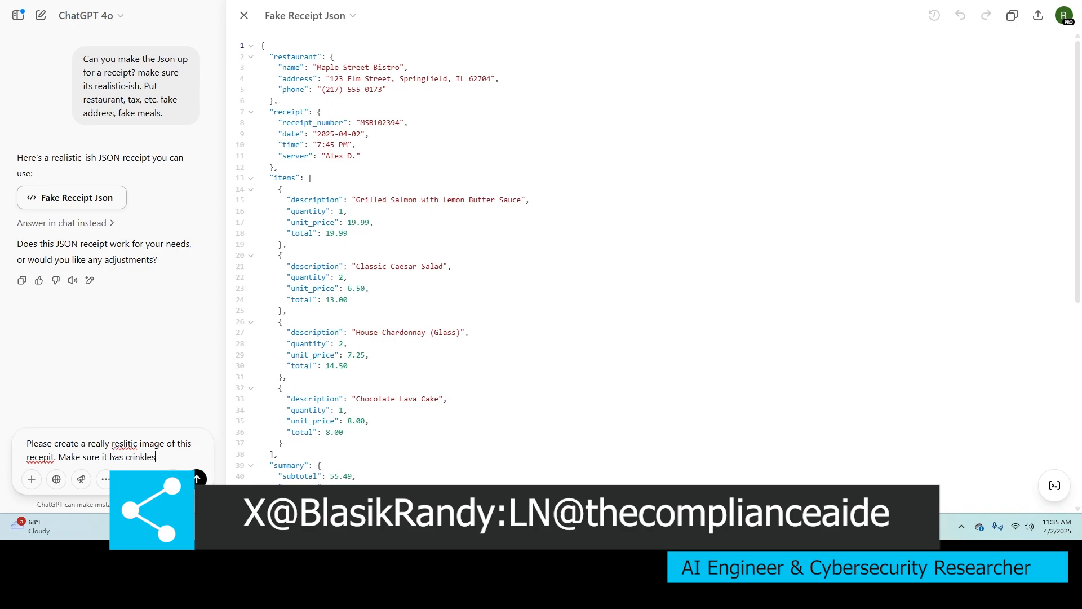
{"action": "type", "text": "and that"}
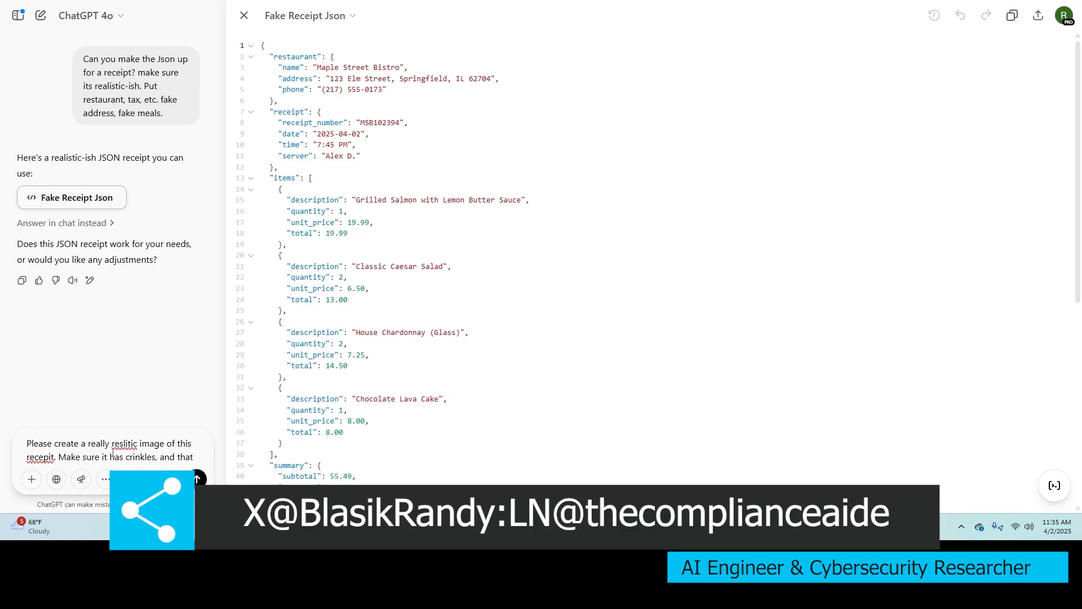
{"action": "type", "text": "it looks"}
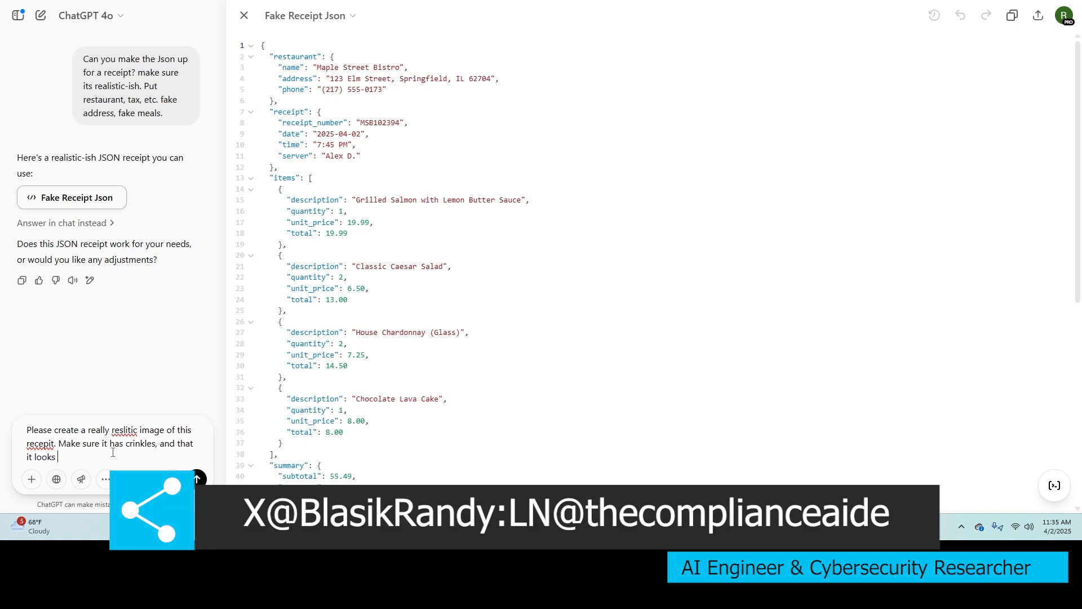
{"action": "type", "text": "like it slaying"}
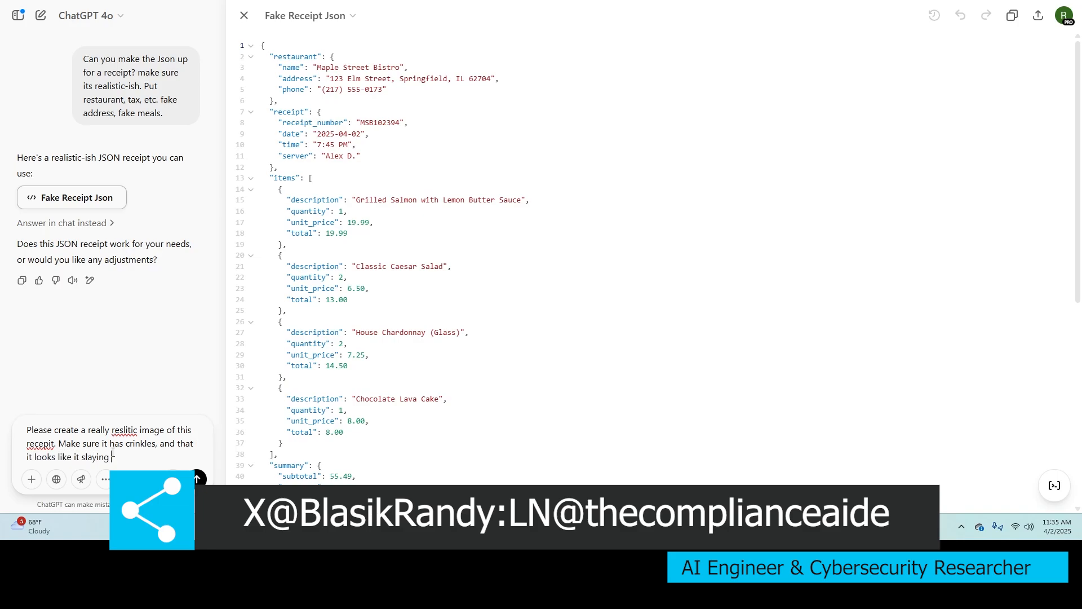
{"action": "type", "text": "on a rountert"}
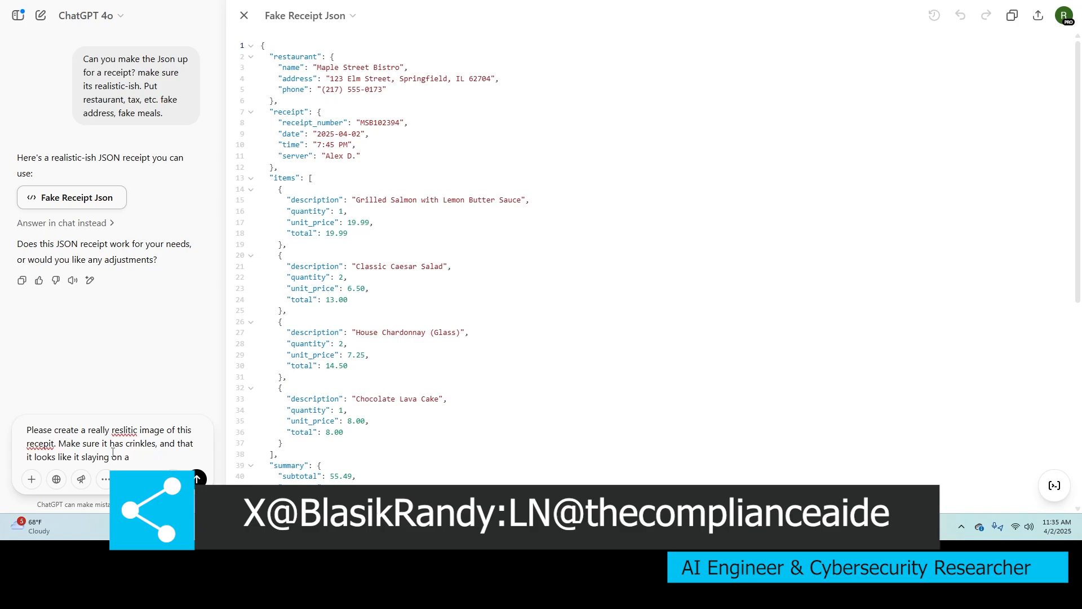
{"action": "type", "text": "countertop or so"}
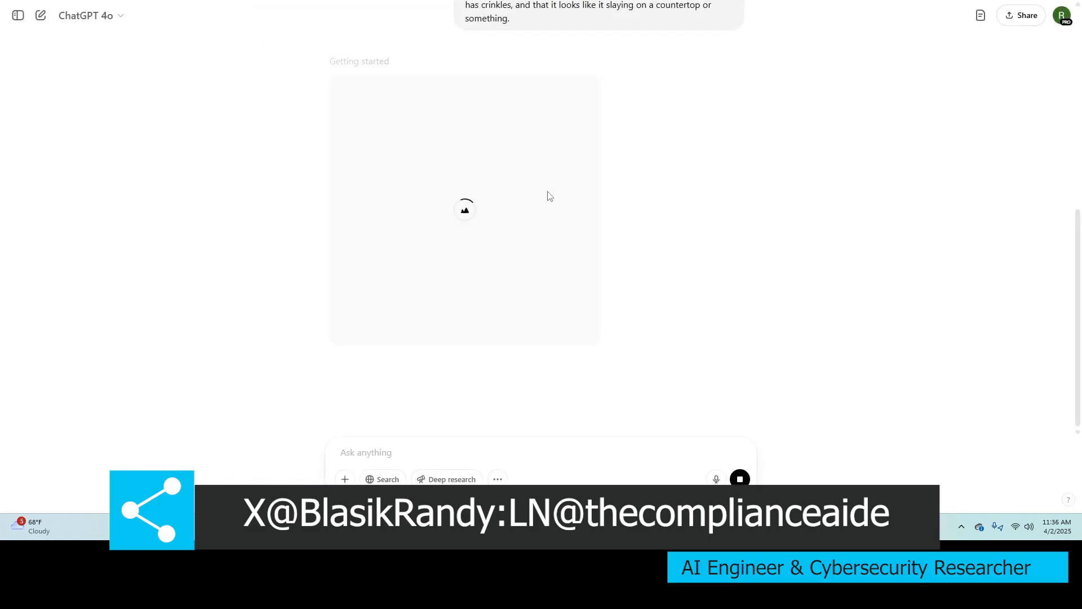
Step: Scroll down to read ChatGPT's reply that image generation went wrong
{"action": "scroll", "scroll_direction": "down", "scroll_amount": 3}
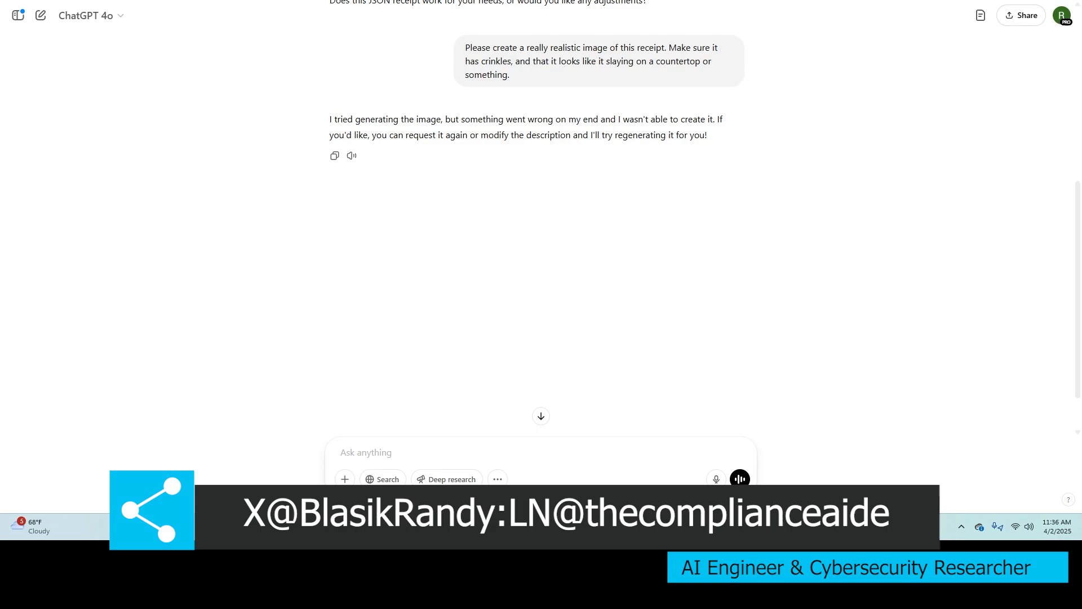
{"action": "mouse_move", "coordinate": [540, 455]}
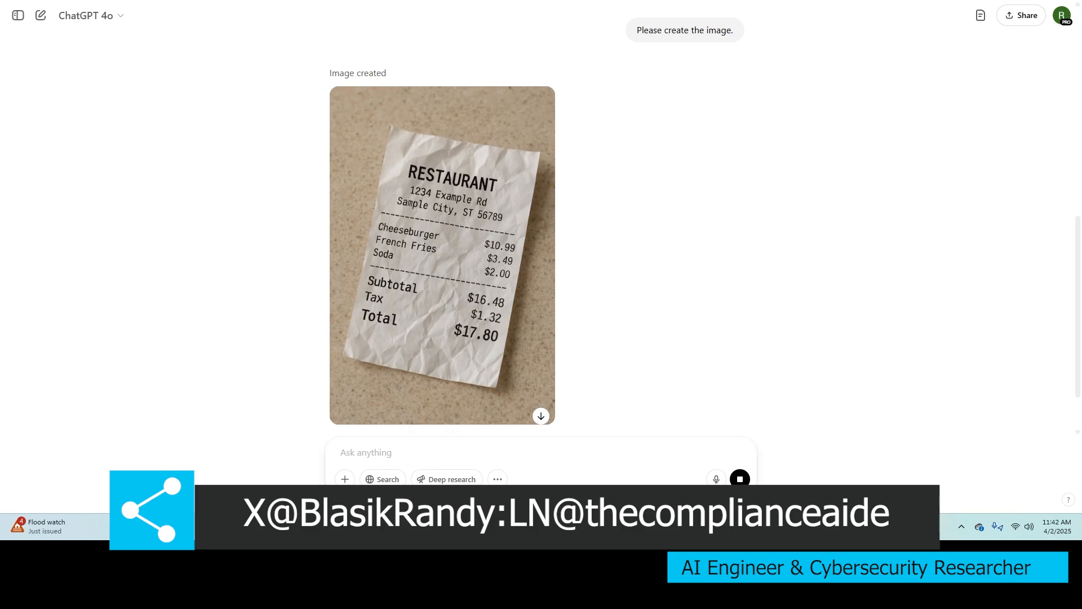
{"action": "mouse_move", "coordinate": [560, 259]}
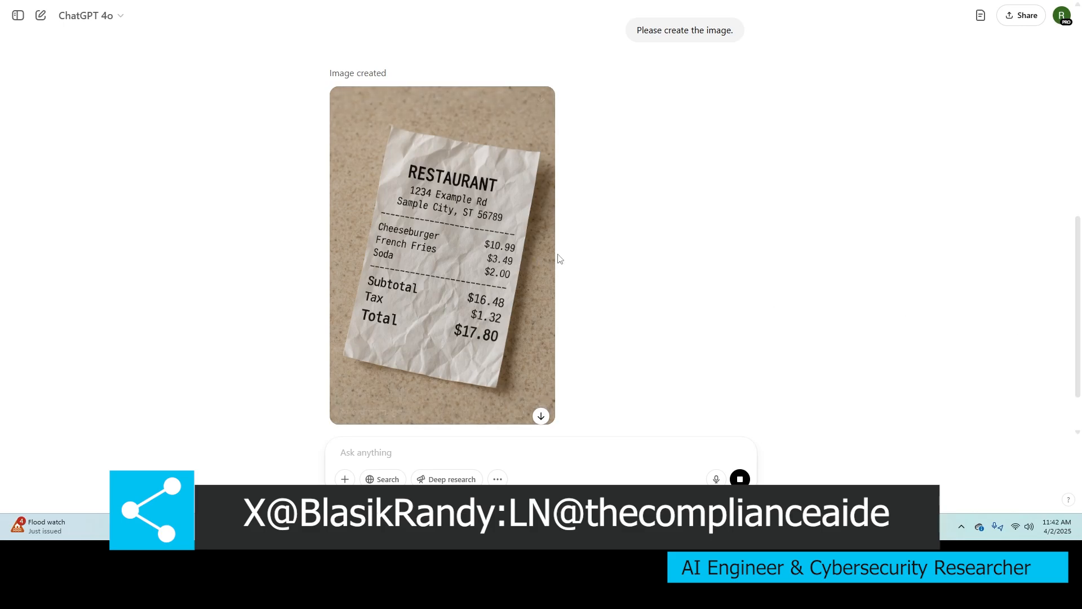
{"action": "mouse_move", "coordinate": [913, 222]}
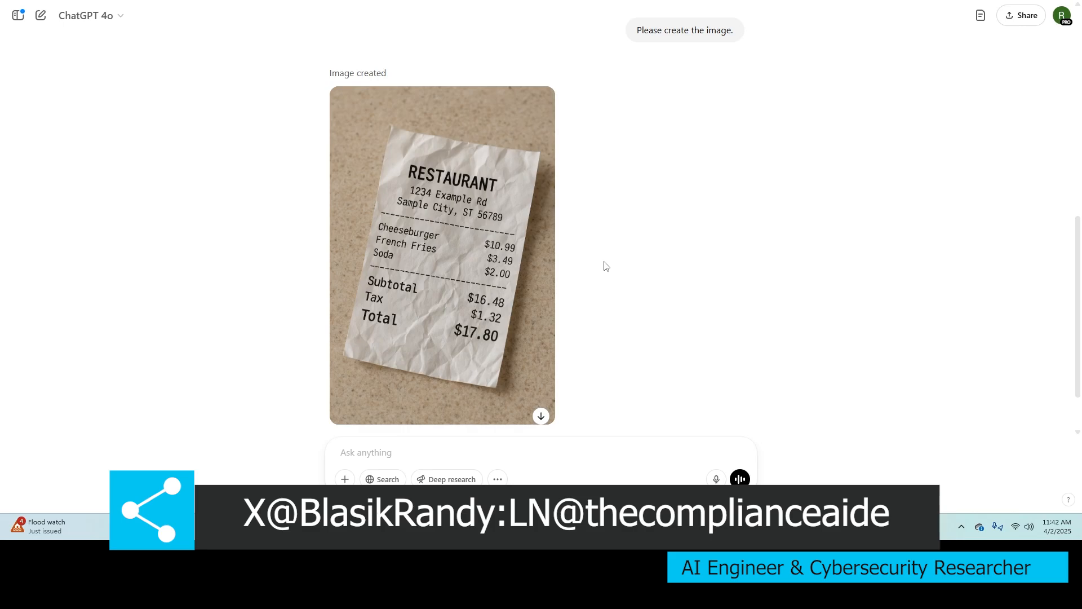
{"action": "mouse_move", "coordinate": [611, 259]}
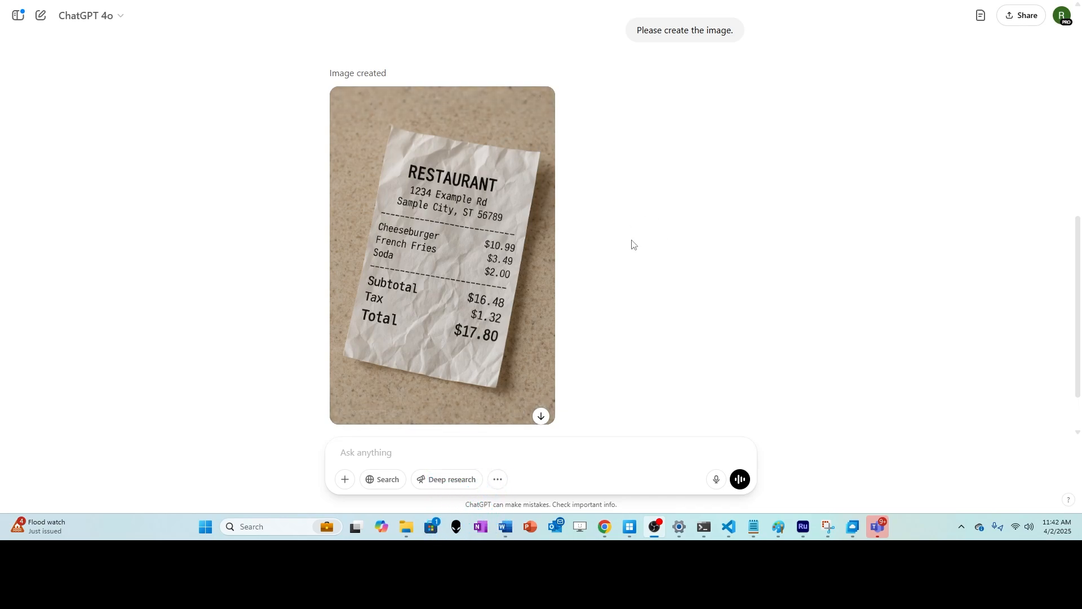
{"action": "mouse_move", "coordinate": [726, 229]}
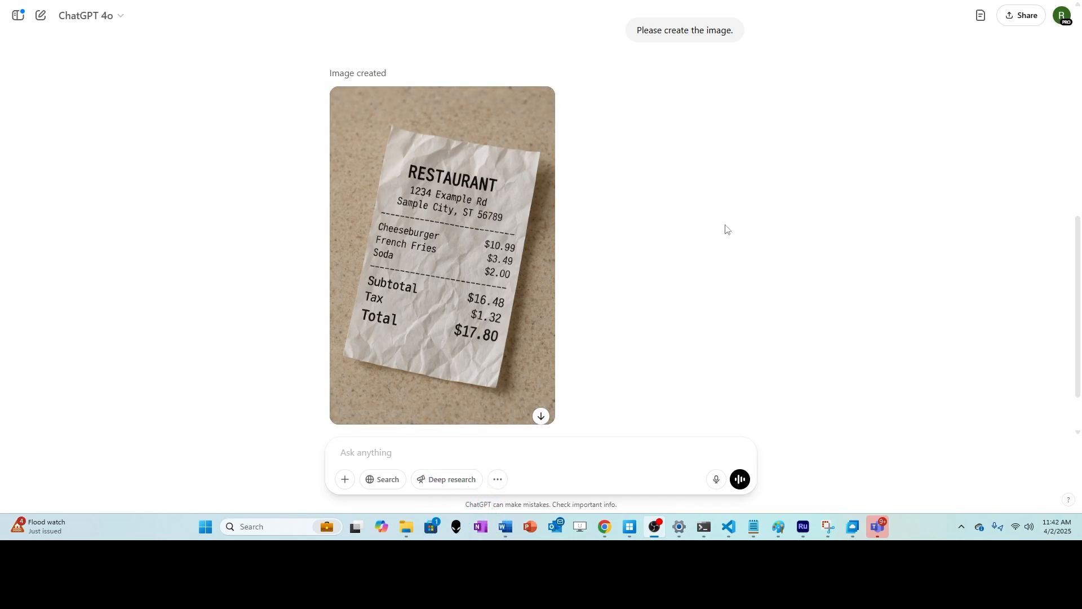